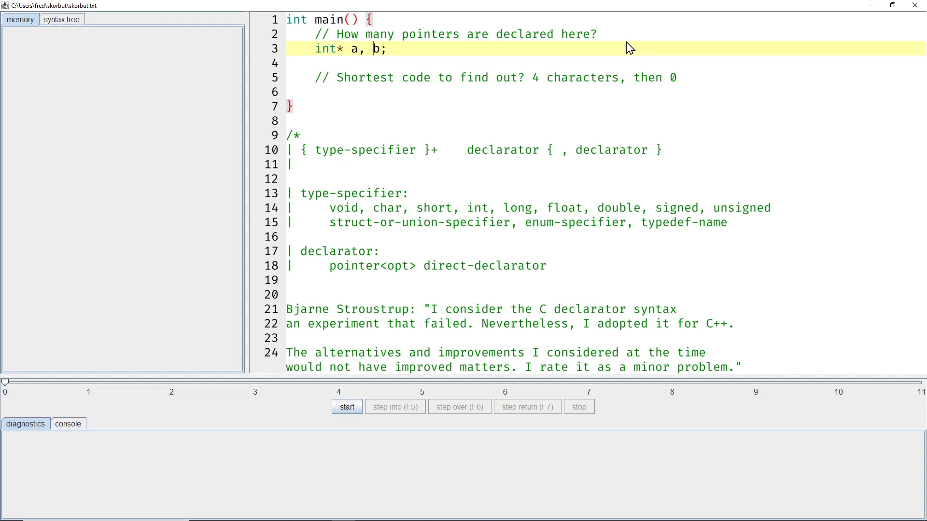
Add the statement a/b; inside main to trigger the int* divided by int error.
{"action": "left_click", "coordinate": [359, 50]}
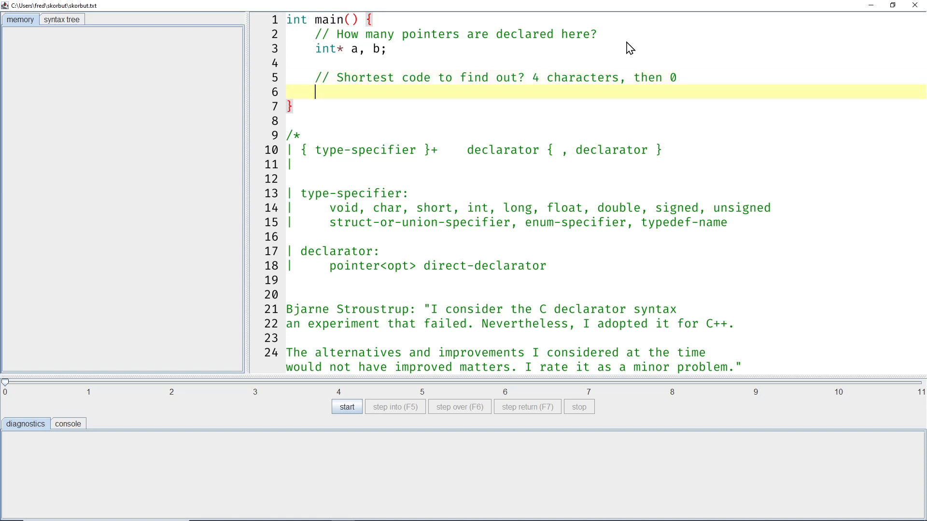
{"action": "mouse_move", "coordinate": [541, 95]}
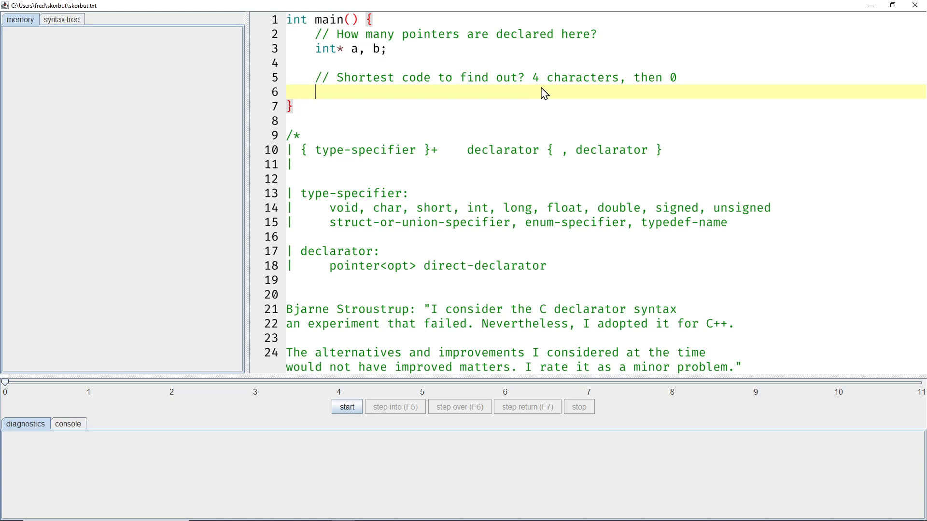
{"action": "mouse_move", "coordinate": [611, 95]}
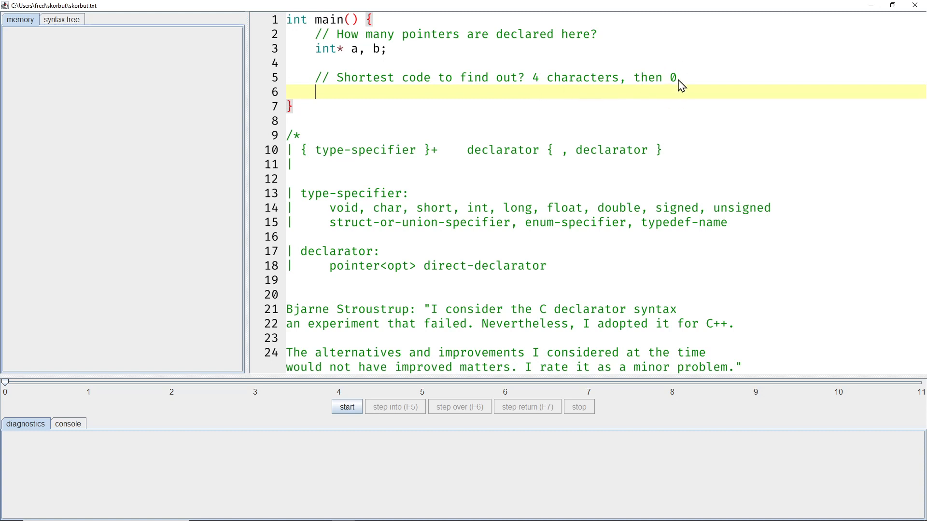
{"action": "mouse_move", "coordinate": [708, 70]}
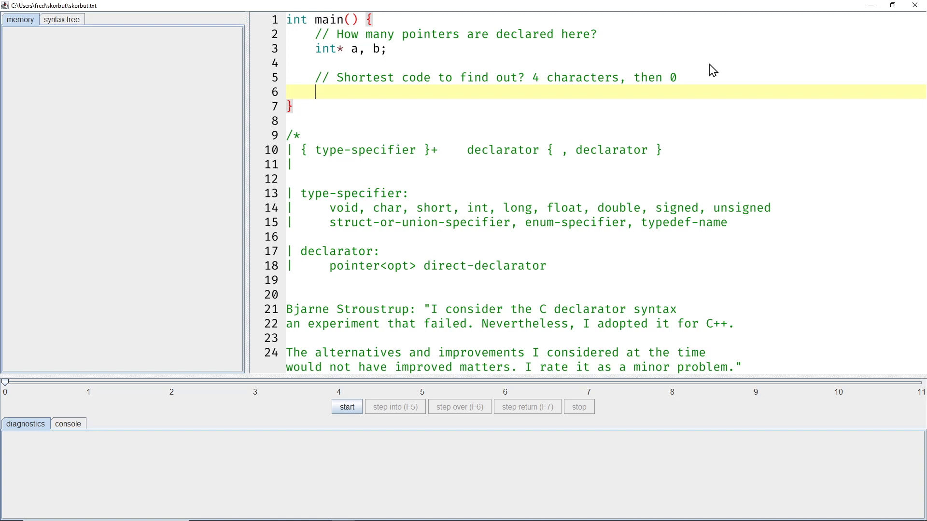
{"action": "type", "text": "a/b"}
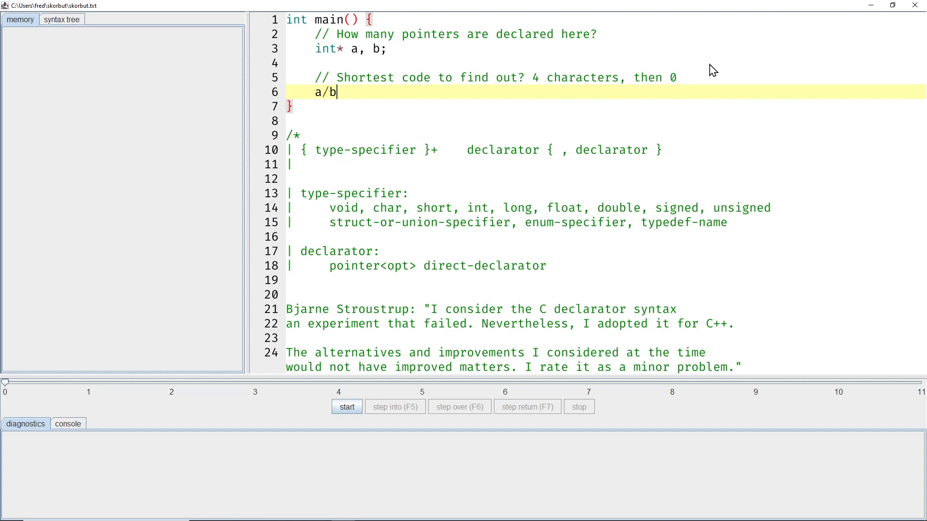
{"action": "type", "text": ";"}
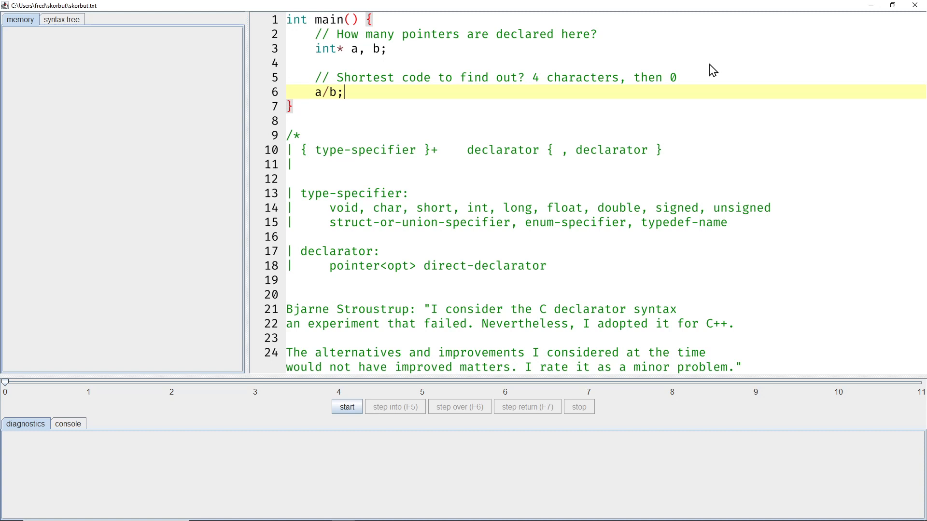
{"action": "mouse_move", "coordinate": [465, 313]}
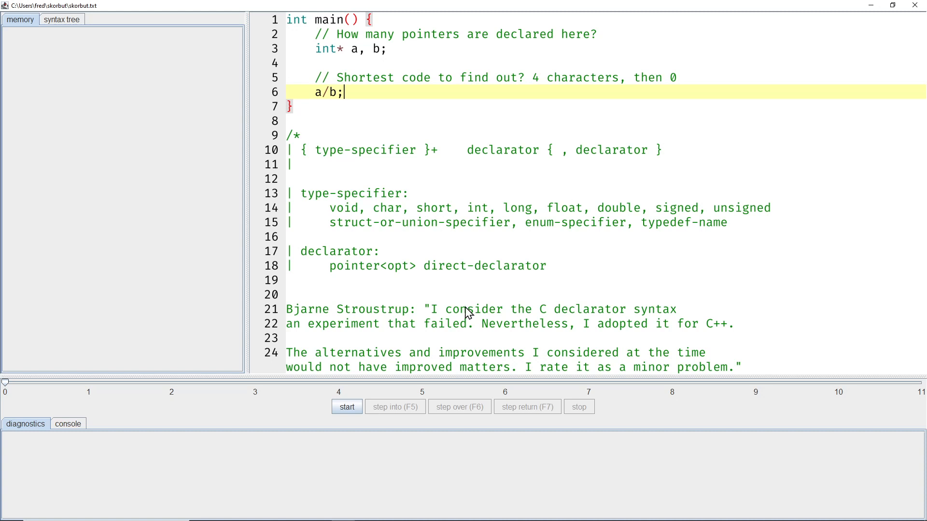
{"action": "mouse_move", "coordinate": [354, 369]}
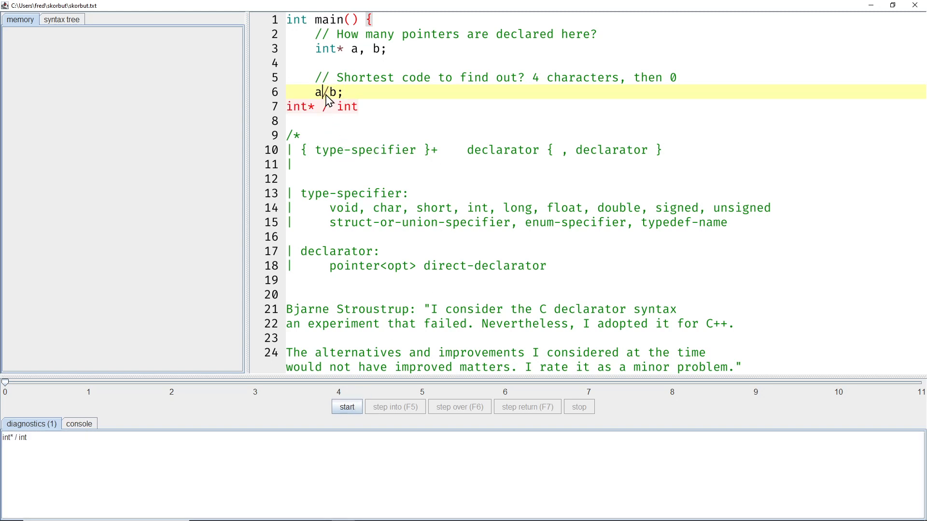
{"action": "mouse_move", "coordinate": [330, 116]}
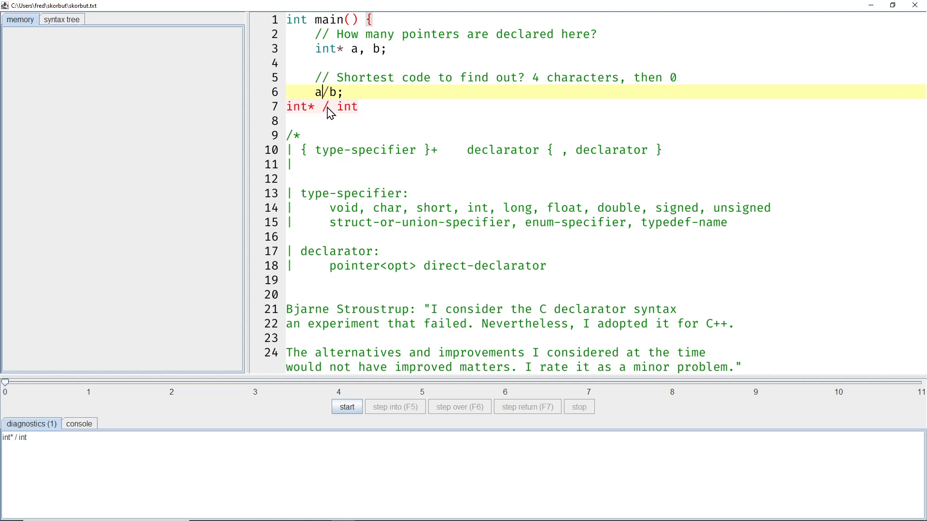
{"action": "mouse_move", "coordinate": [338, 135]}
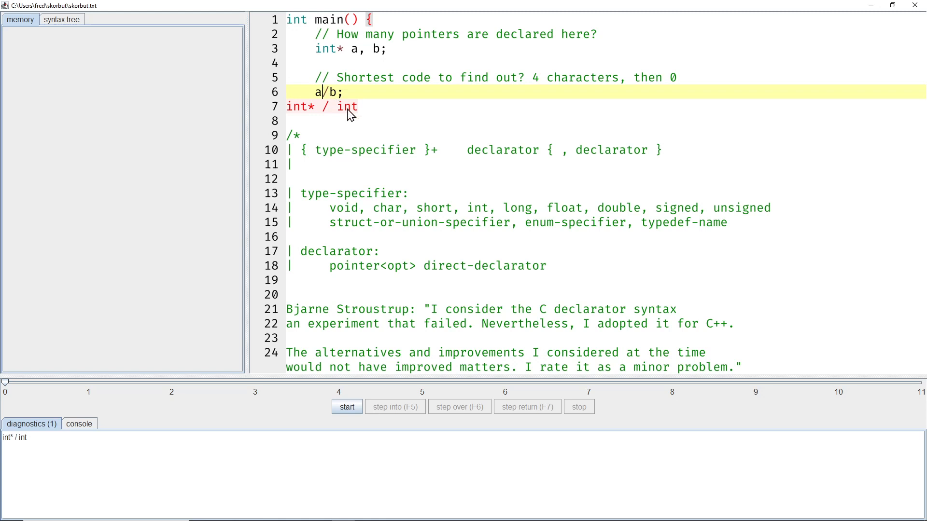
{"action": "mouse_move", "coordinate": [356, 134]}
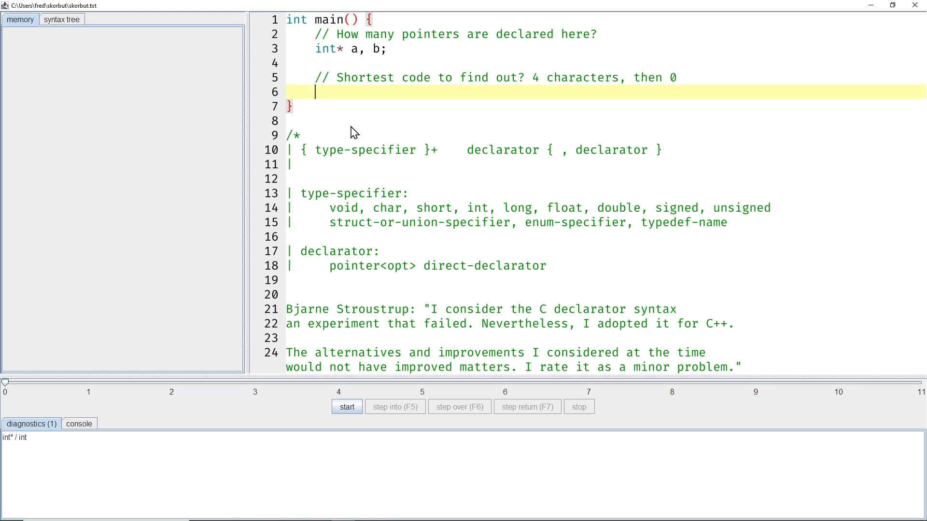
Write a = &b; and *a = 42; so a points at b and stores 42 through it.
{"action": "type", "text": "a = &b"}
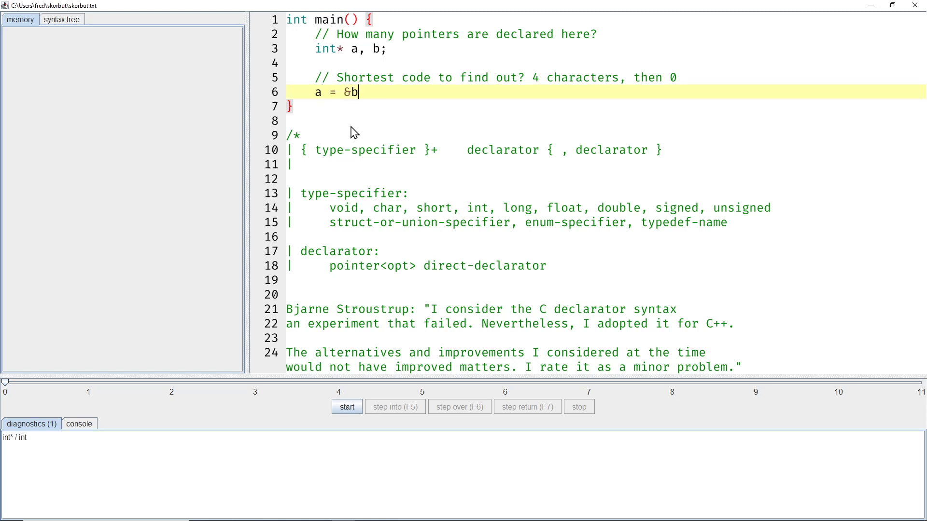
{"action": "type", "text": ";"}
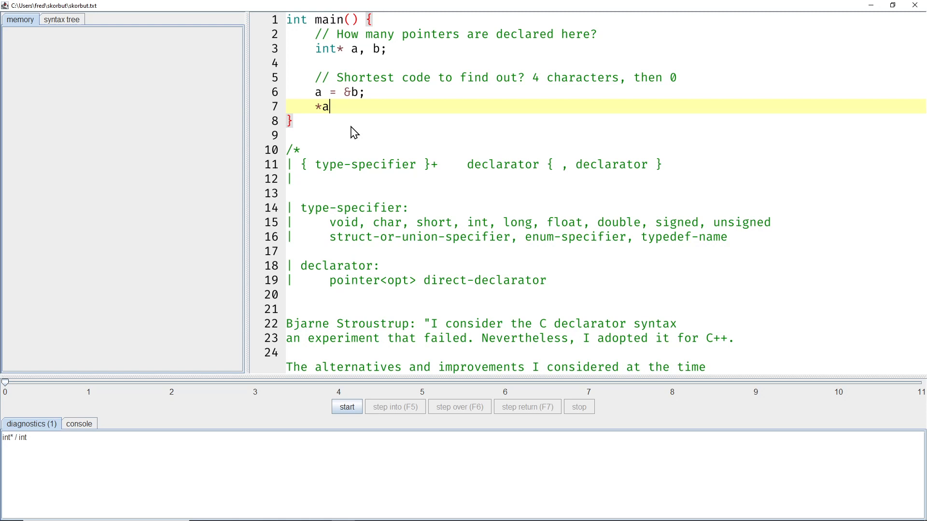
{"action": "type", "text": "= 42;"}
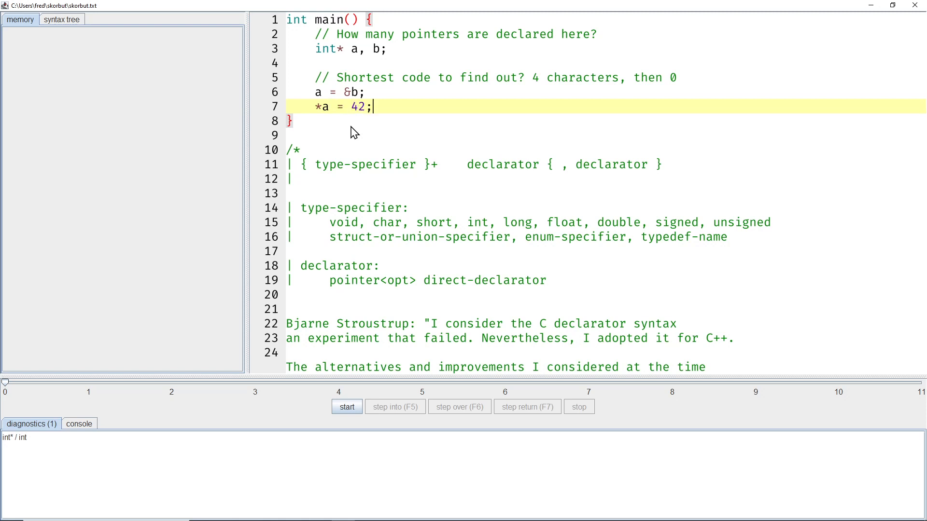
Run main step by step until memory shows b holding 42.
{"action": "left_click", "coordinate": [348, 407]}
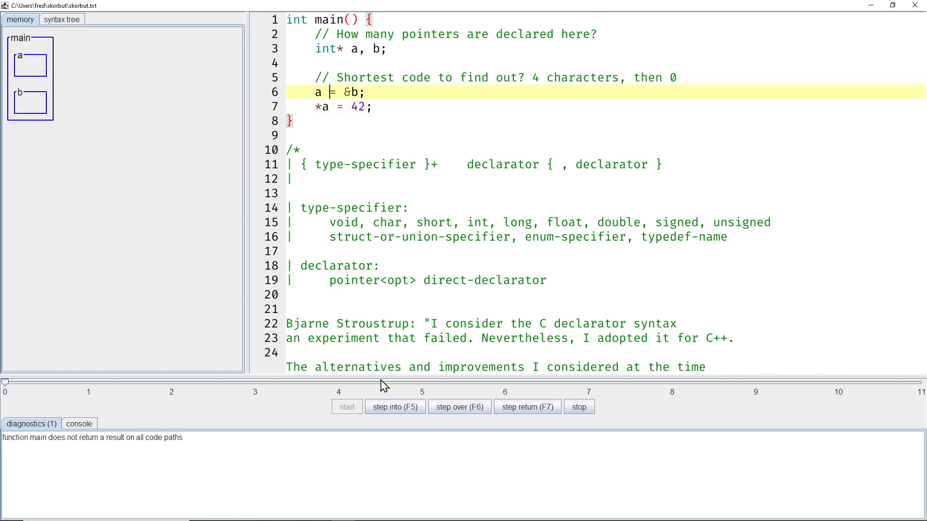
{"action": "mouse_move", "coordinate": [406, 165]}
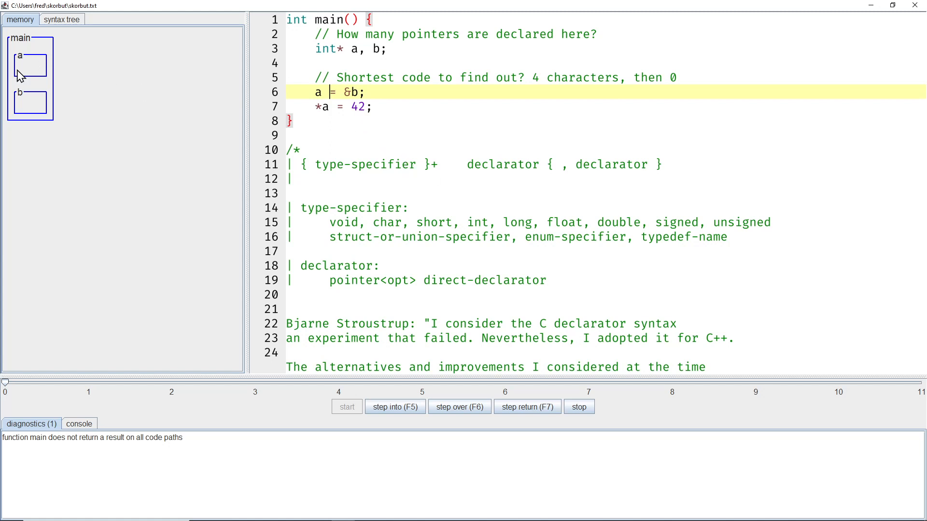
{"action": "mouse_move", "coordinate": [37, 69]}
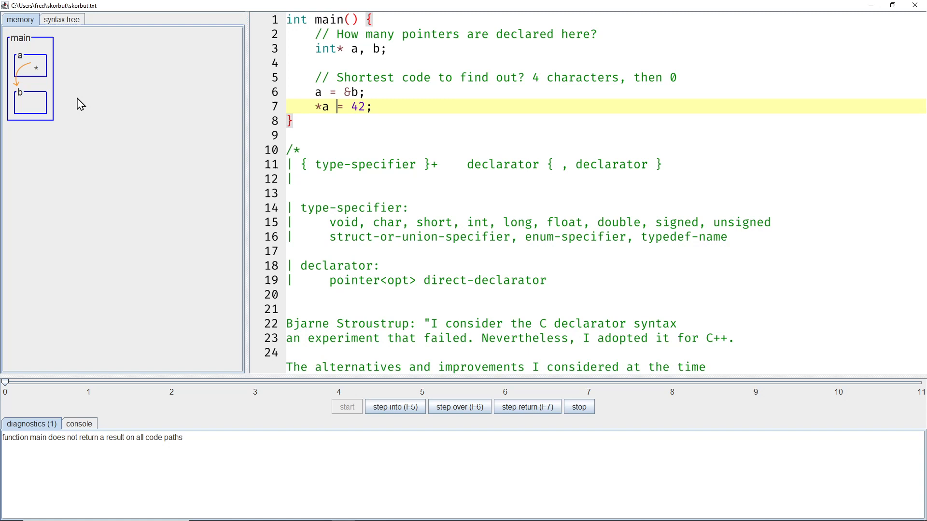
{"action": "left_click", "coordinate": [394, 407]}
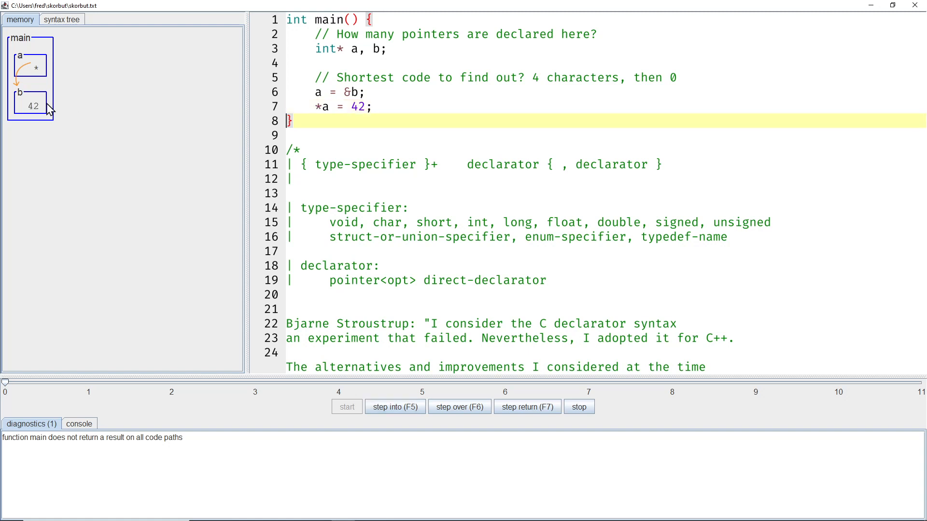
{"action": "mouse_move", "coordinate": [72, 113]}
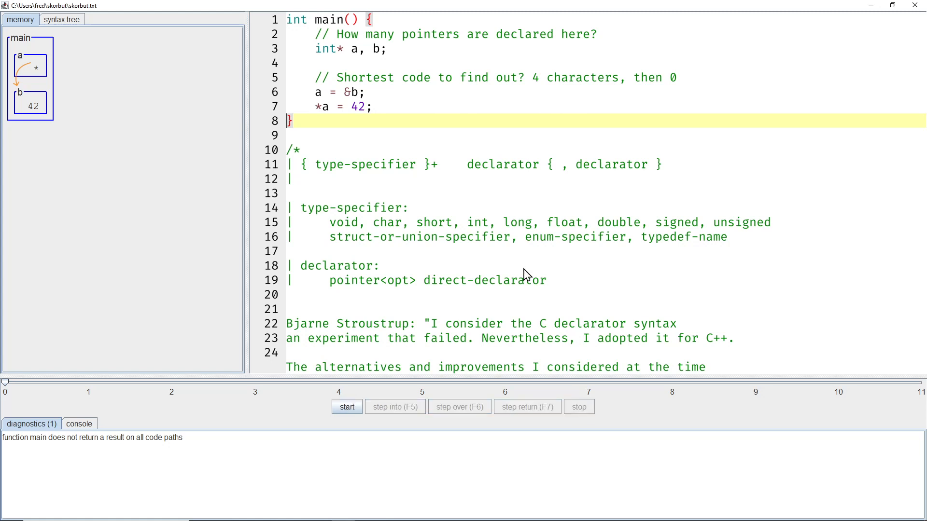
{"action": "mouse_move", "coordinate": [351, 155]}
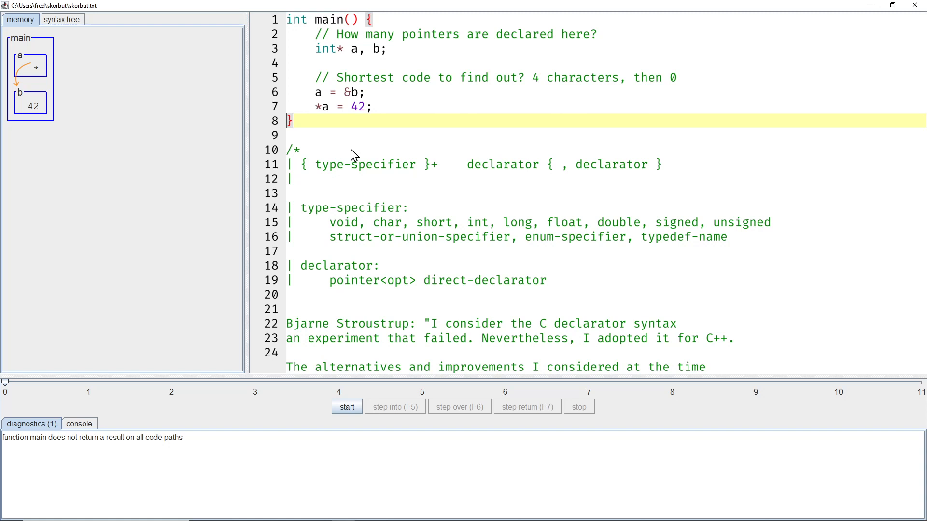
{"action": "mouse_move", "coordinate": [346, 148]}
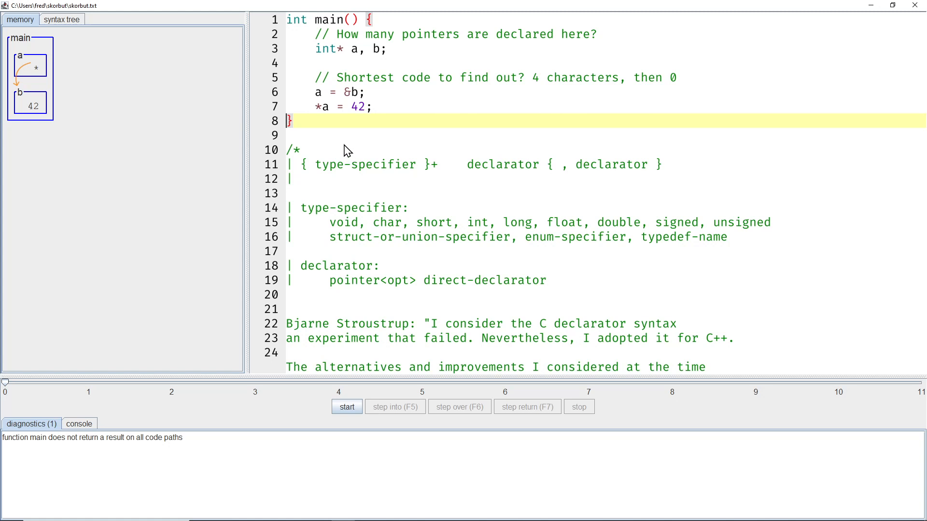
{"action": "mouse_move", "coordinate": [334, 143]}
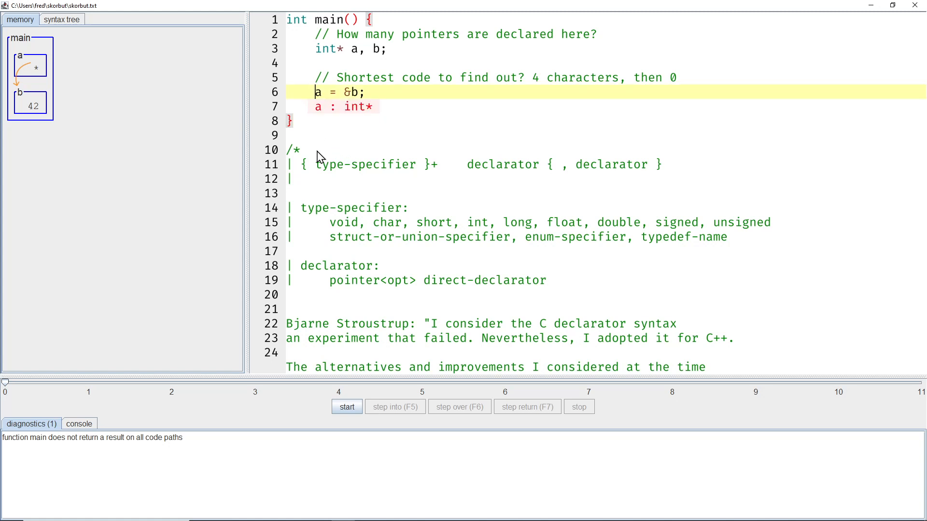
{"action": "mouse_move", "coordinate": [335, 124]}
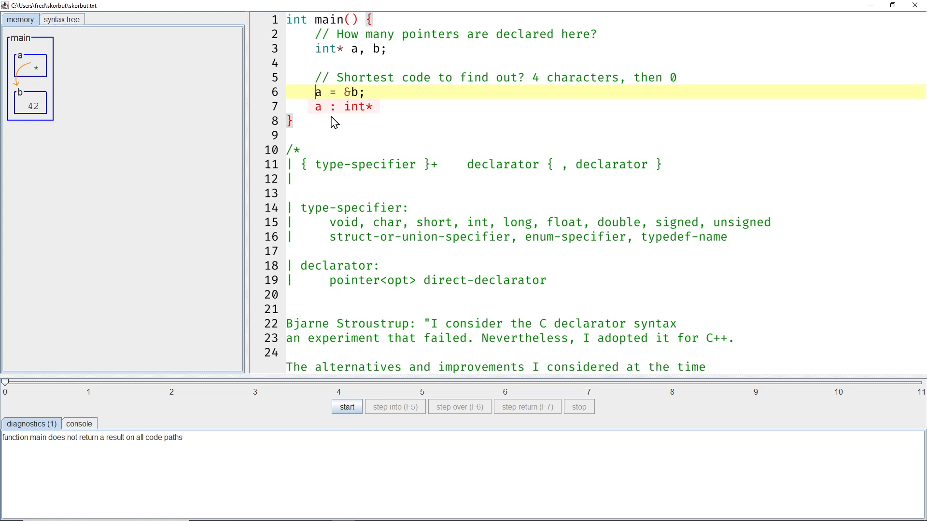
{"action": "mouse_move", "coordinate": [340, 102]}
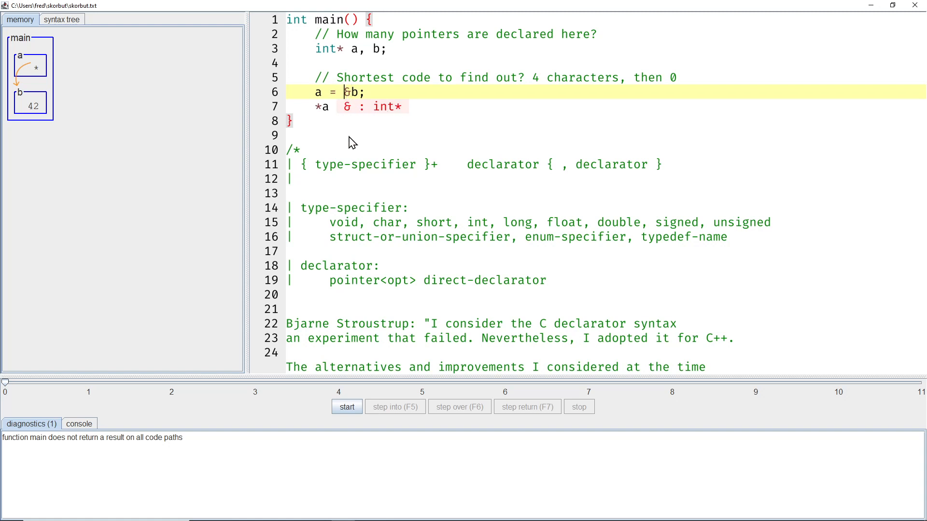
{"action": "mouse_move", "coordinate": [398, 120]}
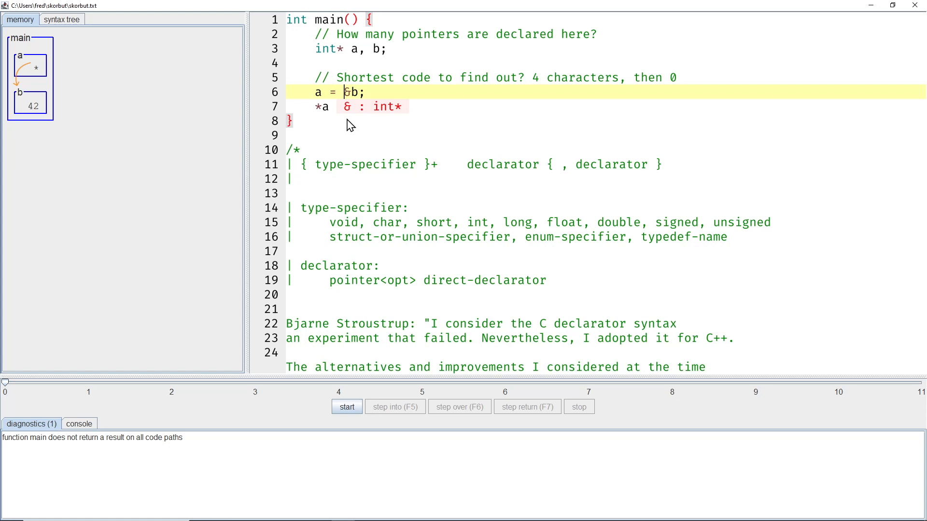
{"action": "mouse_move", "coordinate": [413, 126]}
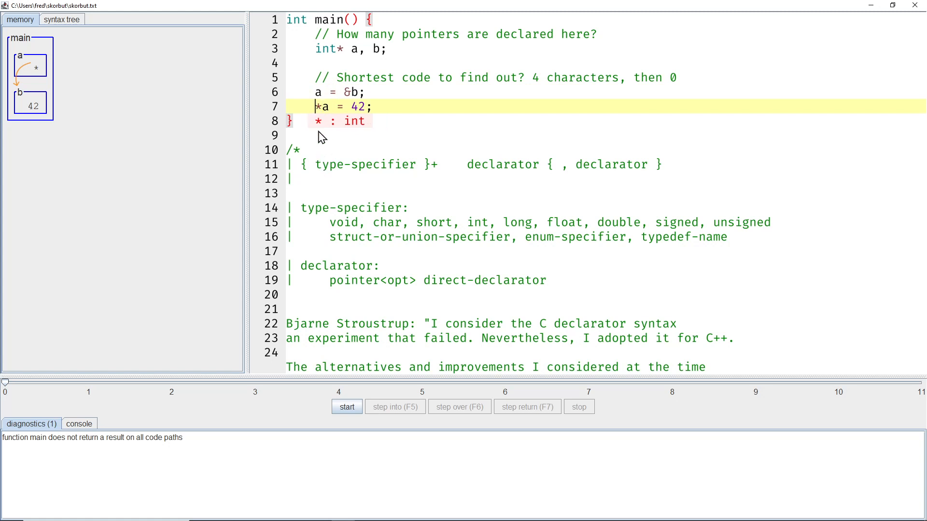
{"action": "mouse_move", "coordinate": [357, 126]}
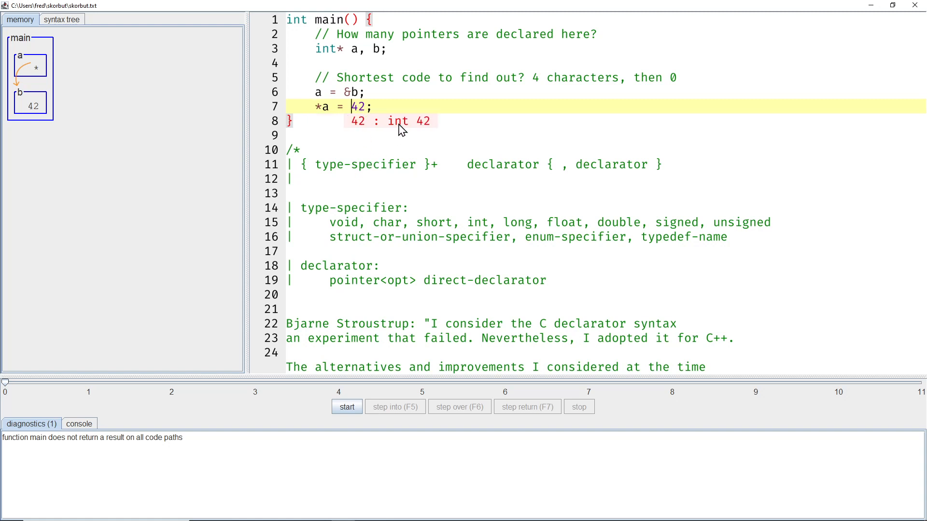
{"action": "mouse_move", "coordinate": [424, 133]}
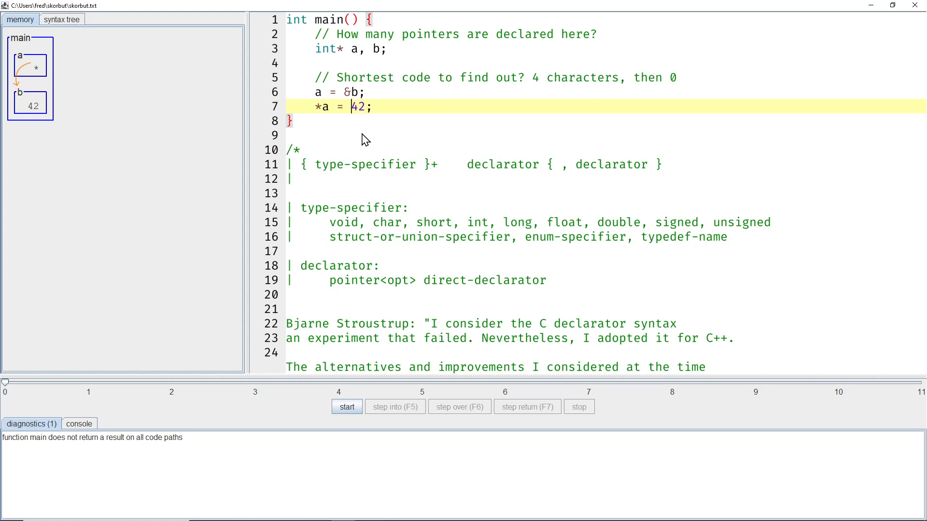
{"action": "mouse_move", "coordinate": [332, 91]}
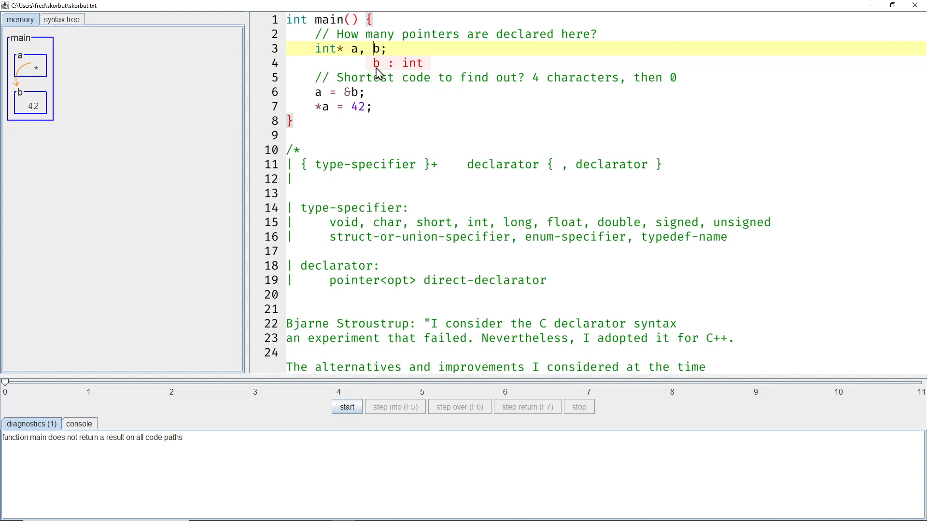
{"action": "mouse_move", "coordinate": [640, 68]}
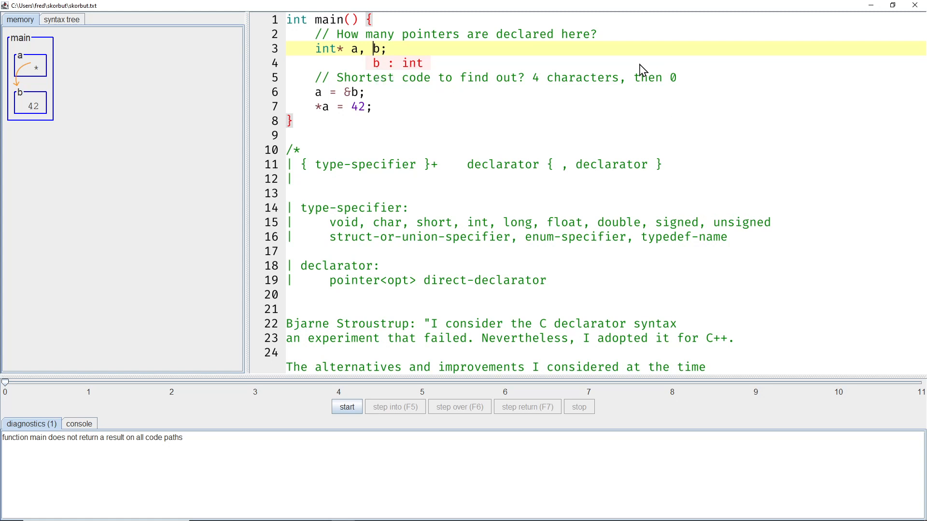
{"action": "mouse_move", "coordinate": [246, 71]}
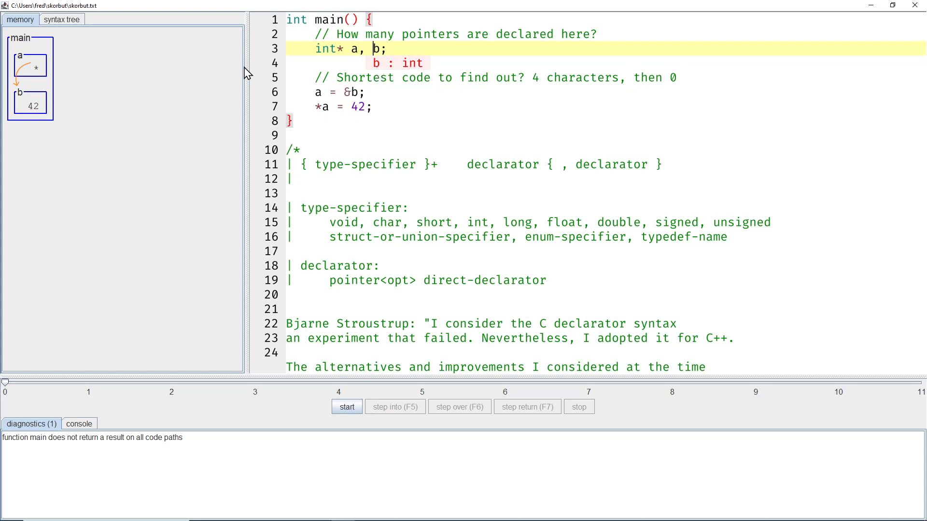
{"action": "mouse_move", "coordinate": [388, 139]}
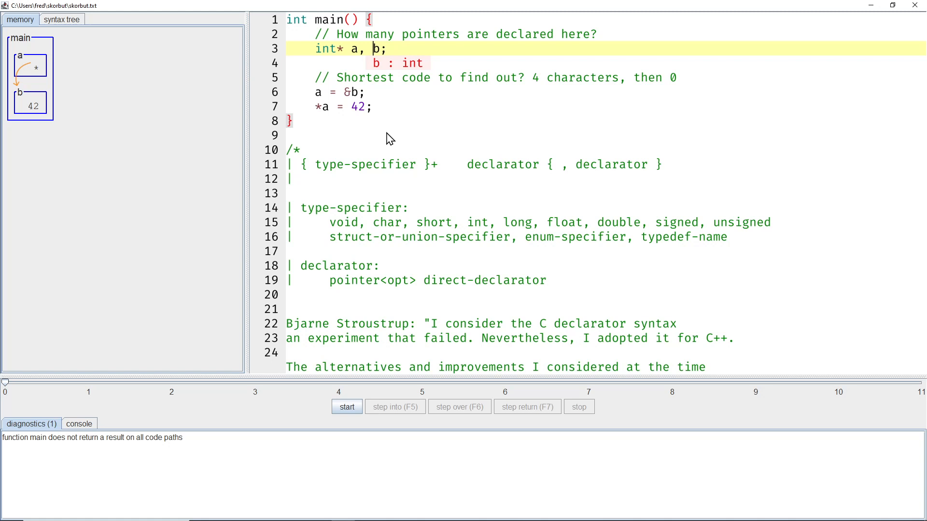
{"action": "mouse_move", "coordinate": [386, 119]}
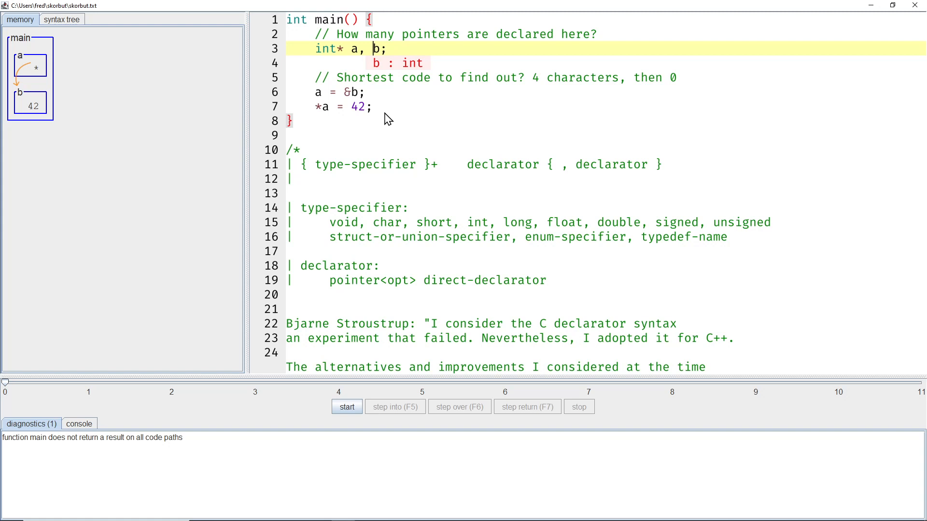
{"action": "mouse_move", "coordinate": [303, 169]}
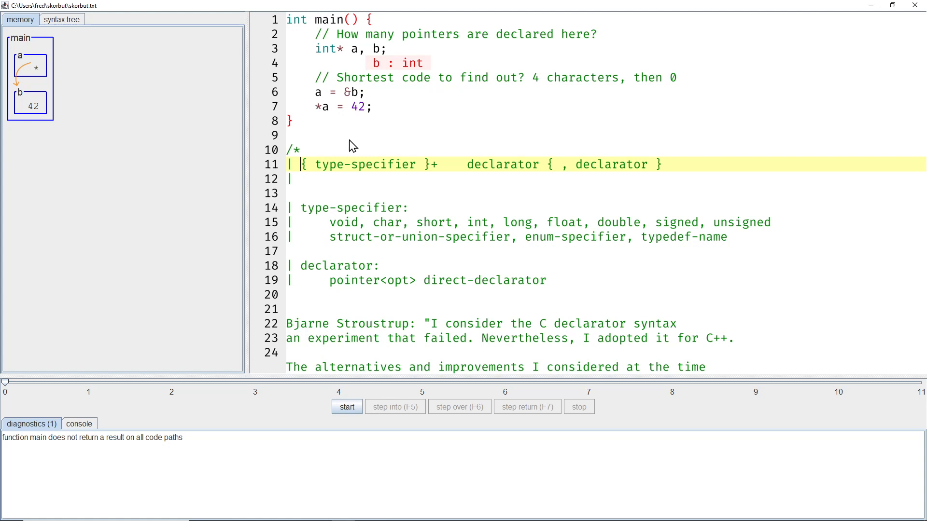
{"action": "mouse_move", "coordinate": [380, 166]}
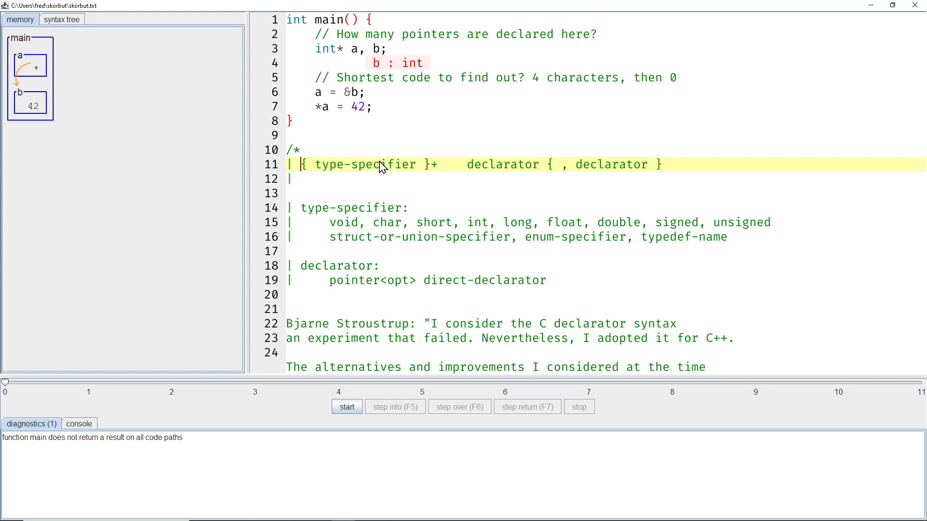
Dismiss the b : int type popup and return the caret to the grammar comment.
{"action": "left_click", "coordinate": [433, 164]}
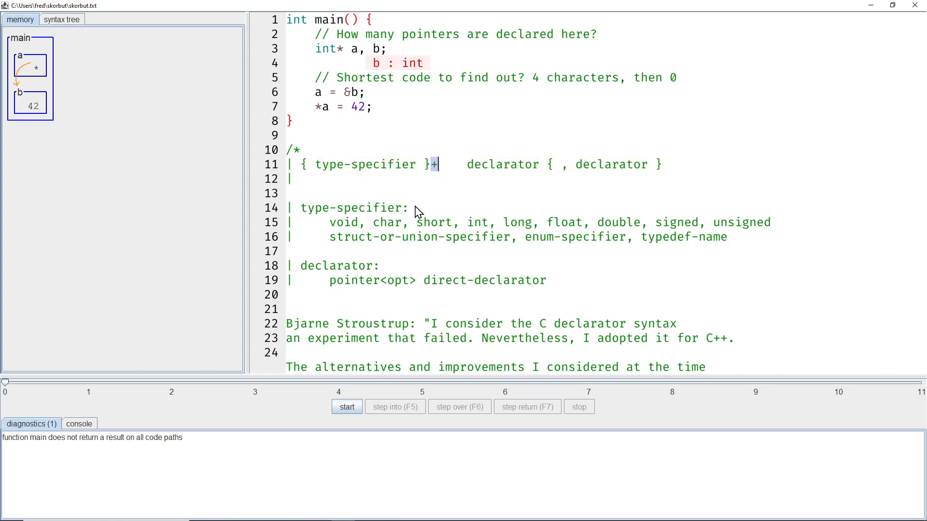
{"action": "left_click", "coordinate": [307, 178]}
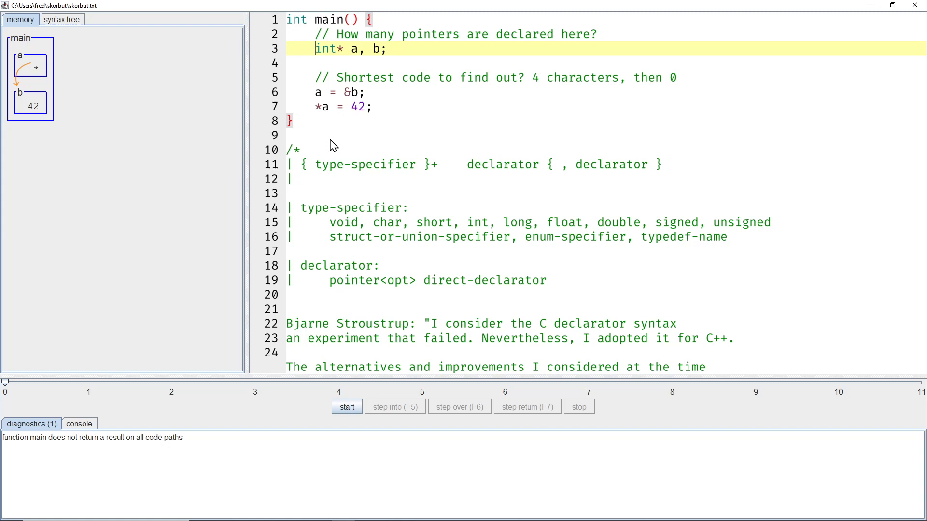
{"action": "mouse_move", "coordinate": [471, 227]}
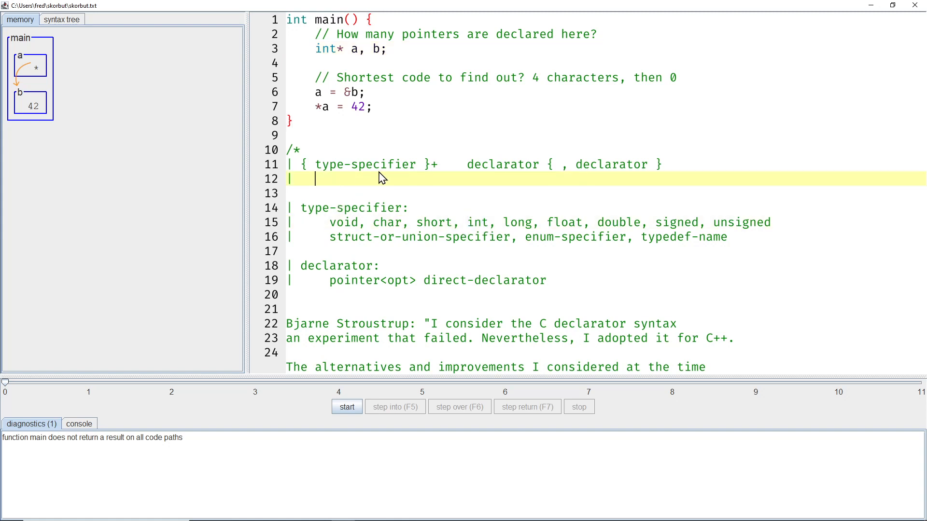
Write int under type-specifier and * a under the declarator column of the grammar rule.
{"action": "type", "text": "int"}
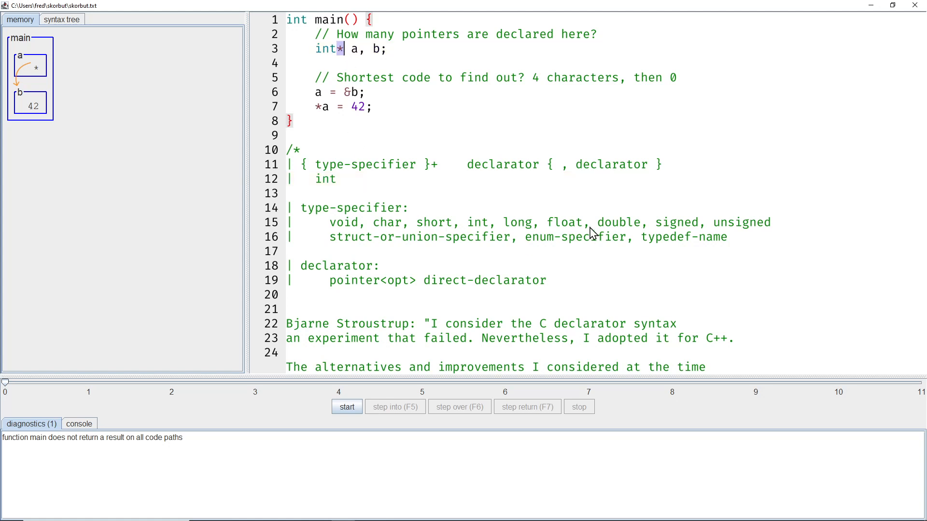
{"action": "mouse_move", "coordinate": [531, 224]}
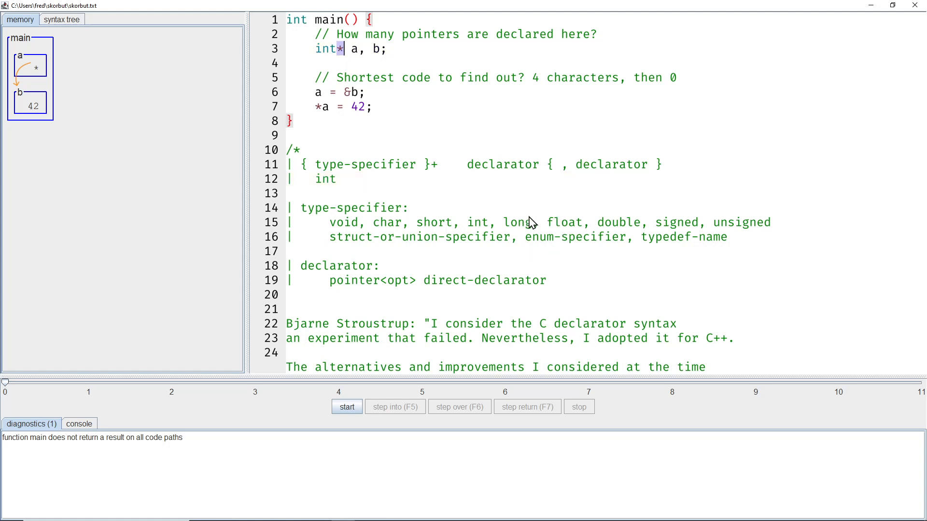
{"action": "mouse_move", "coordinate": [503, 162]}
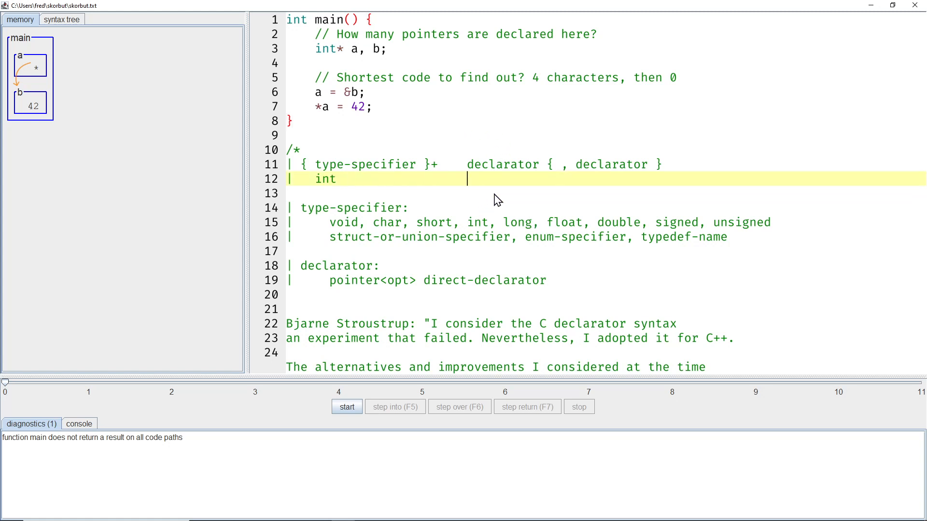
{"action": "mouse_move", "coordinate": [336, 53]}
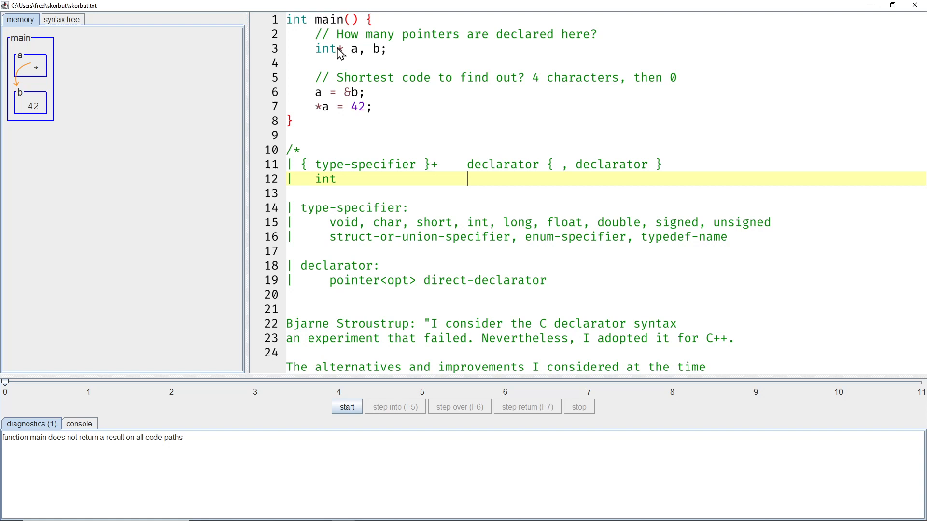
{"action": "double_click", "coordinate": [342, 280]}
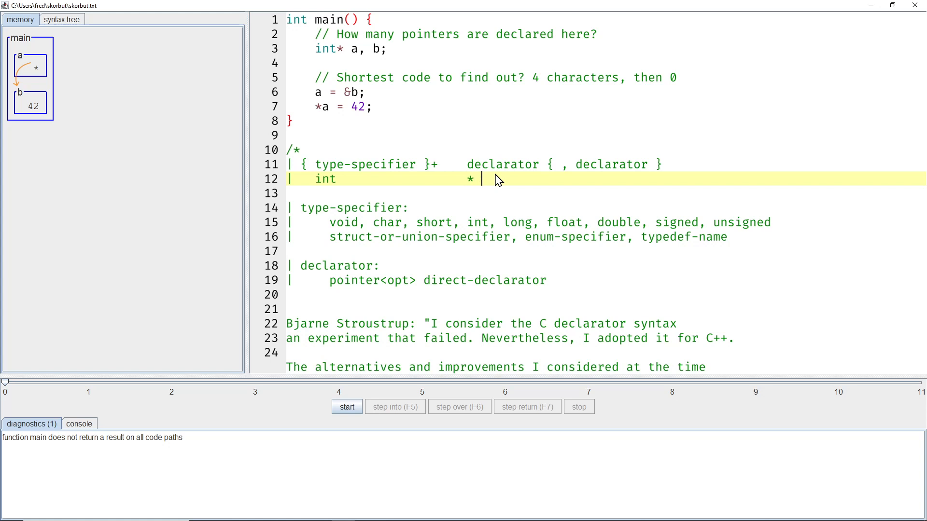
{"action": "mouse_move", "coordinate": [429, 284]}
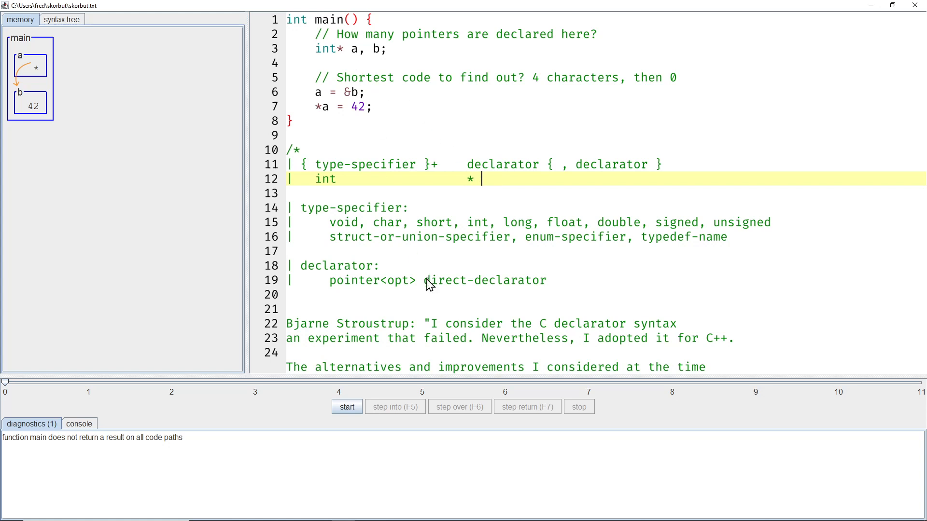
{"action": "mouse_move", "coordinate": [552, 275]}
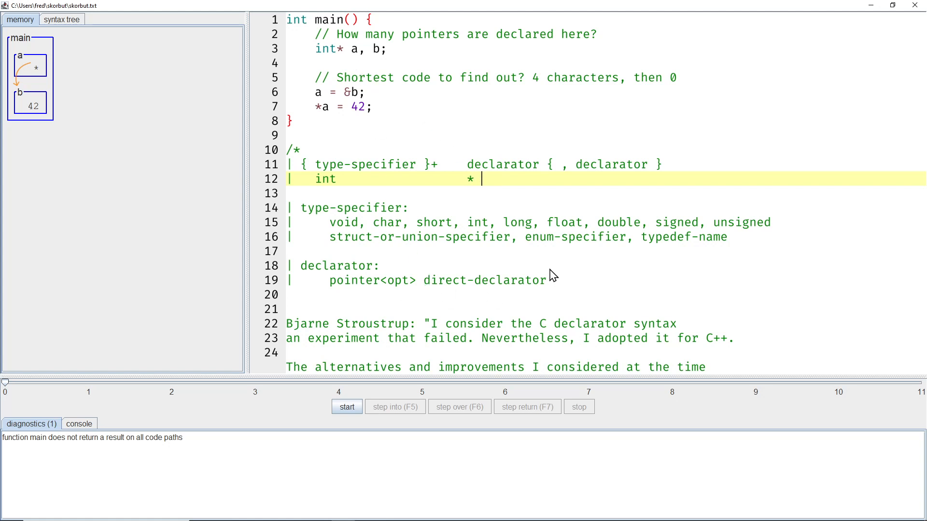
{"action": "type", "text": "a"}
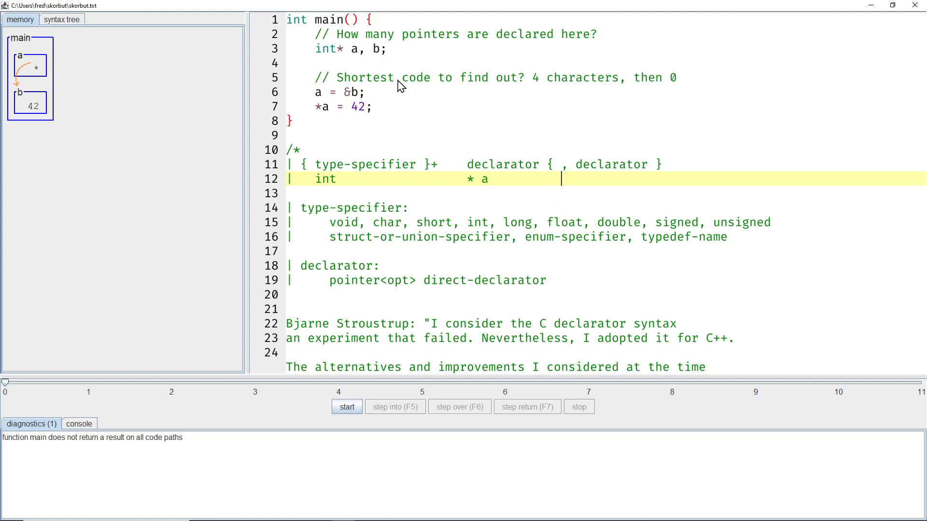
{"action": "mouse_move", "coordinate": [576, 186]}
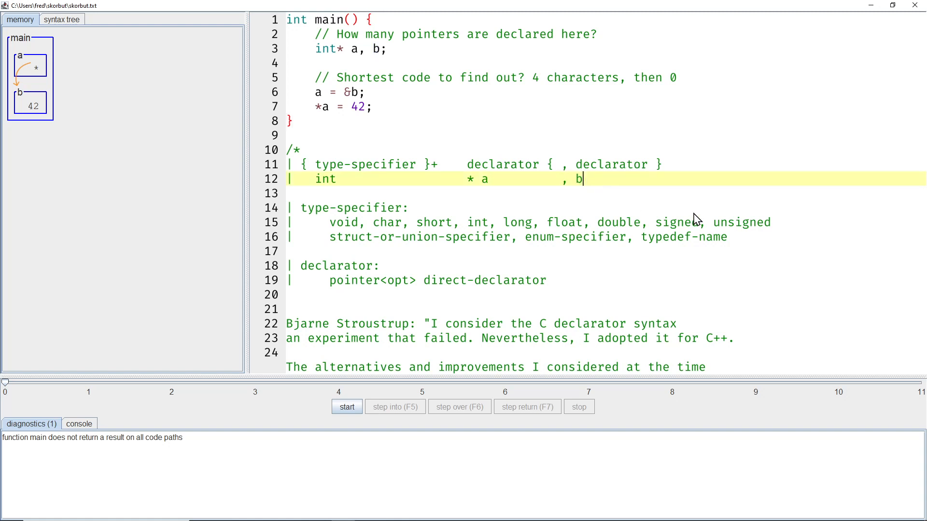
{"action": "mouse_move", "coordinate": [632, 227]}
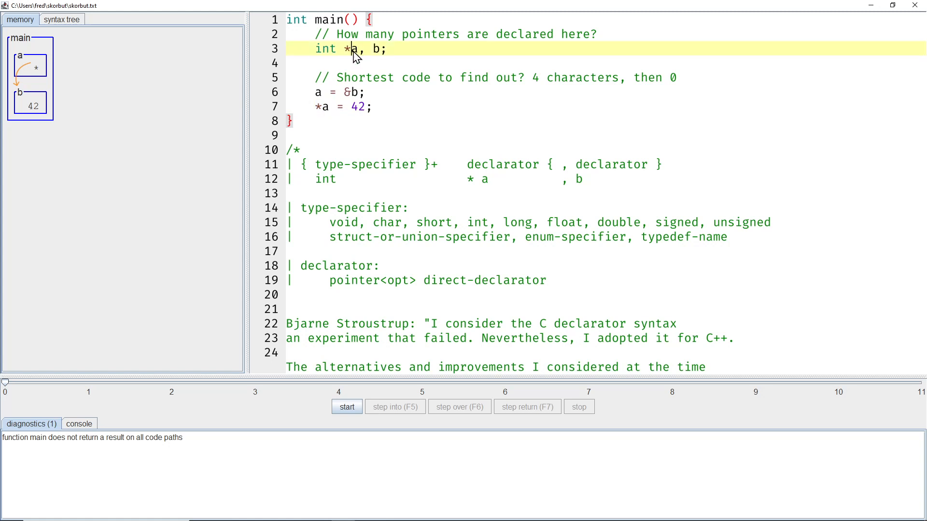
Move the asterisk next to a so the declaration reads int *a, b.
{"action": "double_click", "coordinate": [351, 48]}
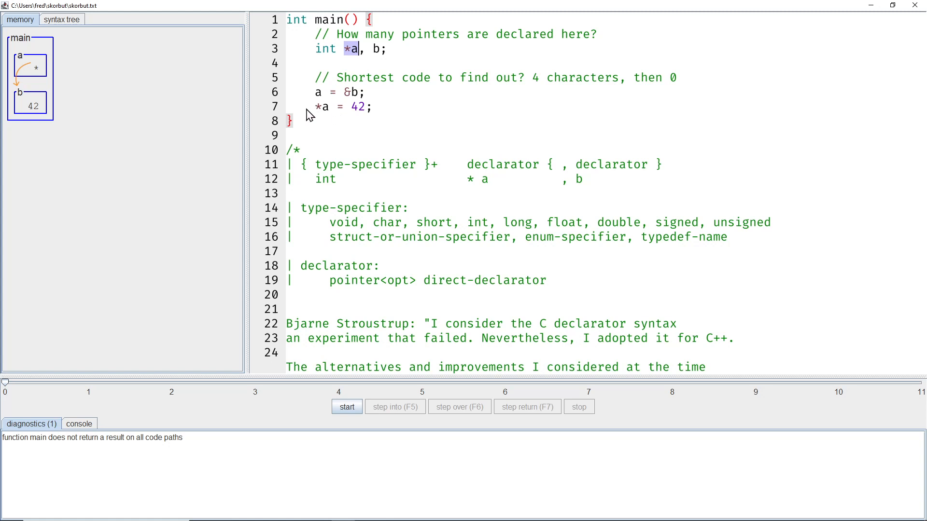
{"action": "mouse_move", "coordinate": [318, 132]}
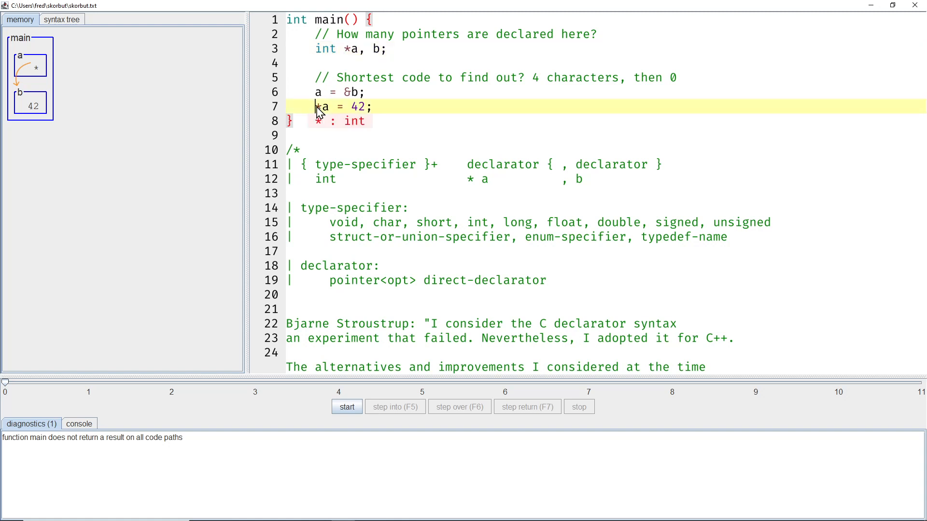
{"action": "mouse_move", "coordinate": [334, 157]}
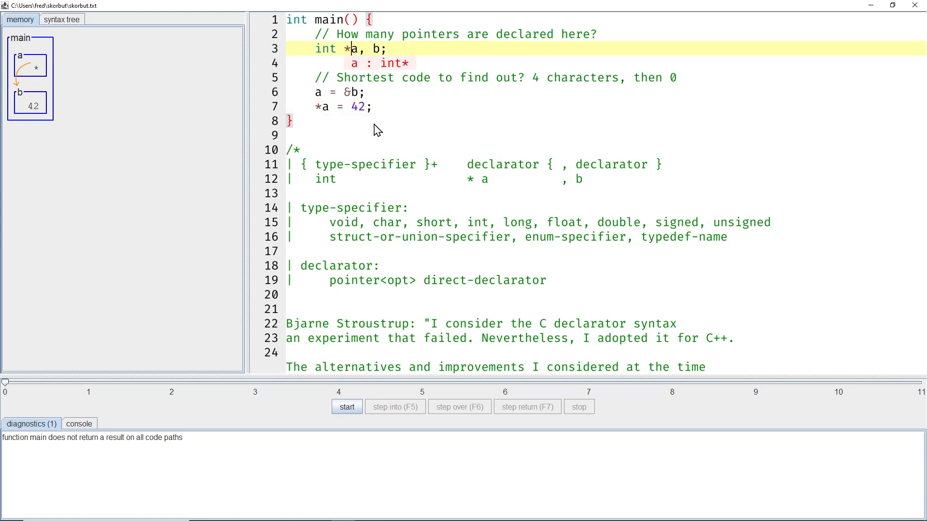
{"action": "mouse_move", "coordinate": [382, 114]}
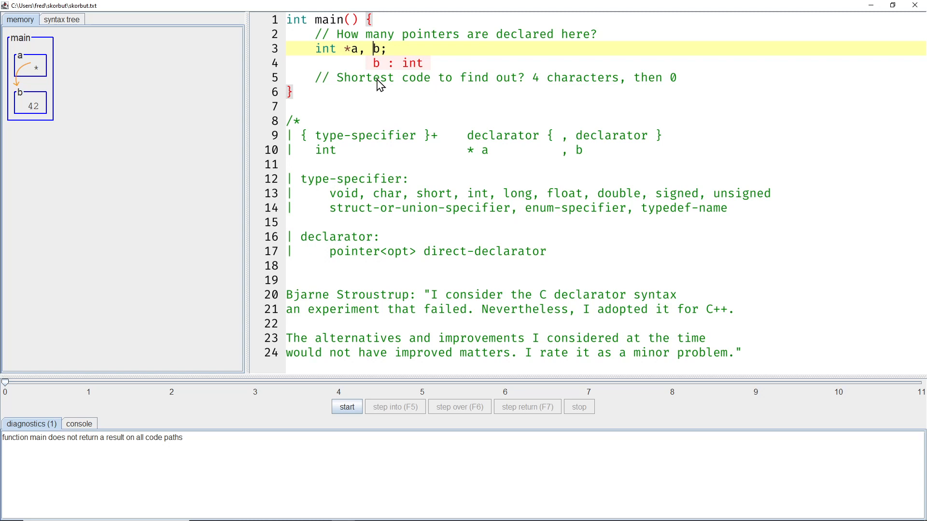
{"action": "mouse_move", "coordinate": [373, 87]}
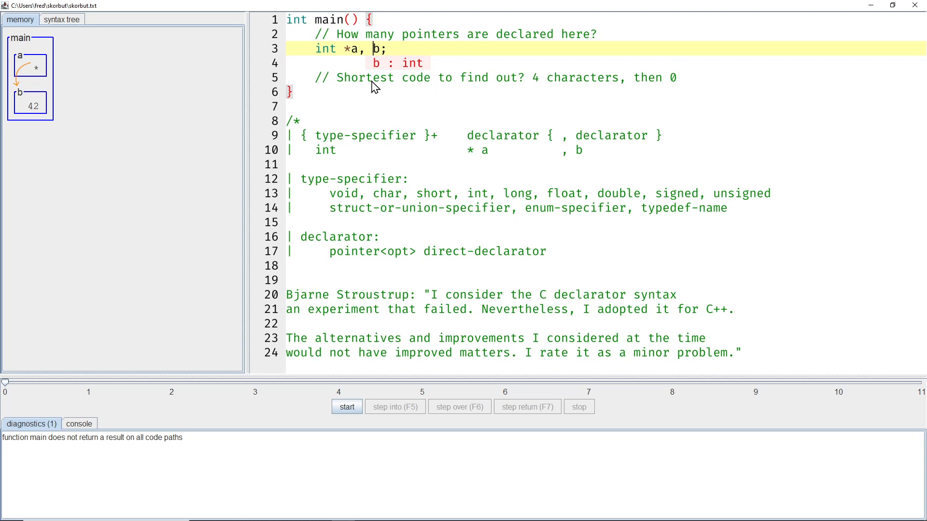
Add * before b so the declaration reads int *a, *b and b becomes int*.
{"action": "type", "text": "*"}
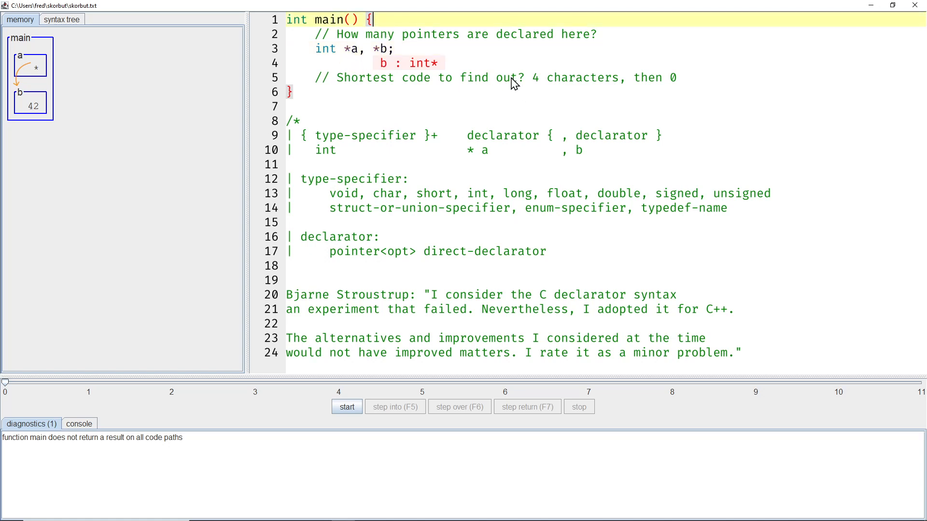
{"action": "type", "text": "typedef"}
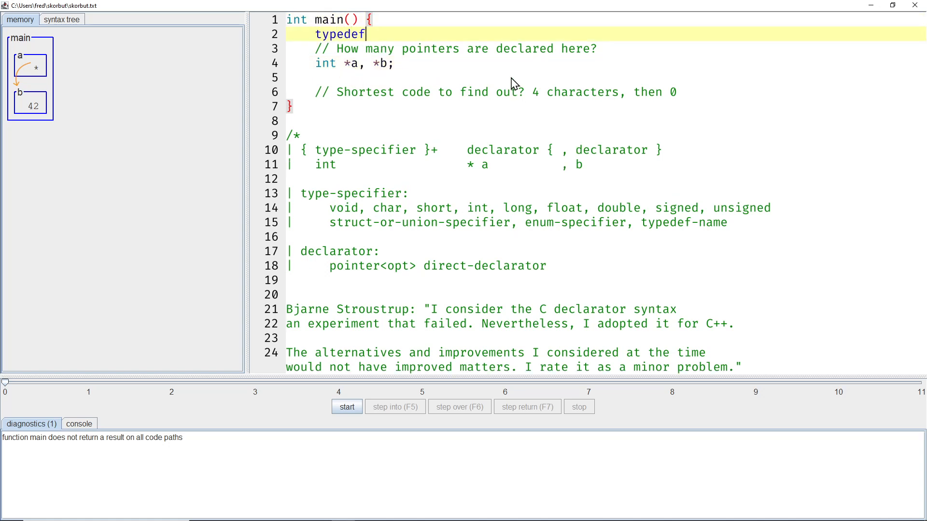
{"action": "type", "text": "int *int_ptr;"}
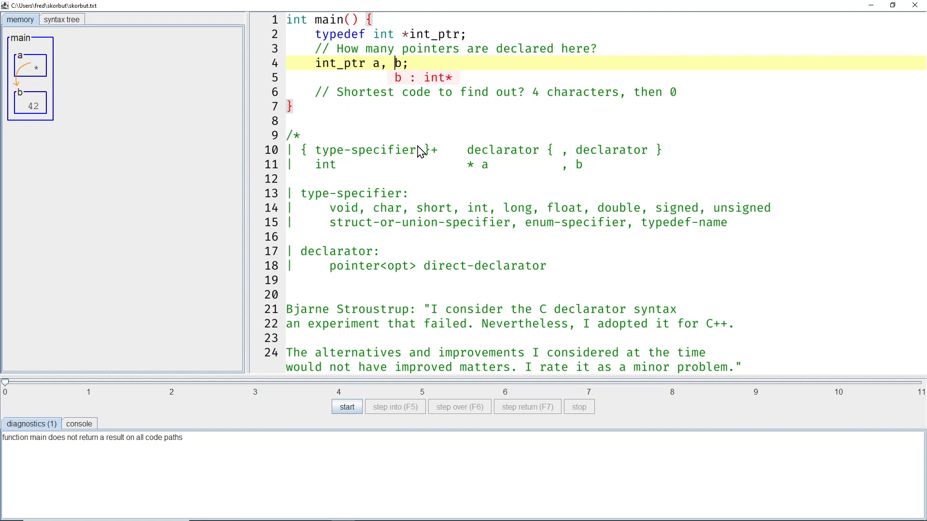
{"action": "mouse_move", "coordinate": [414, 155]}
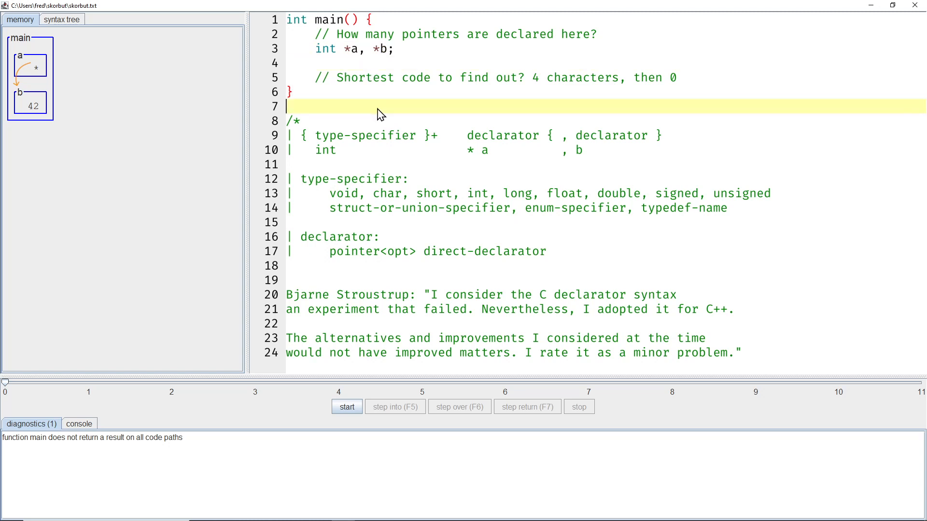
{"action": "mouse_move", "coordinate": [365, 83]}
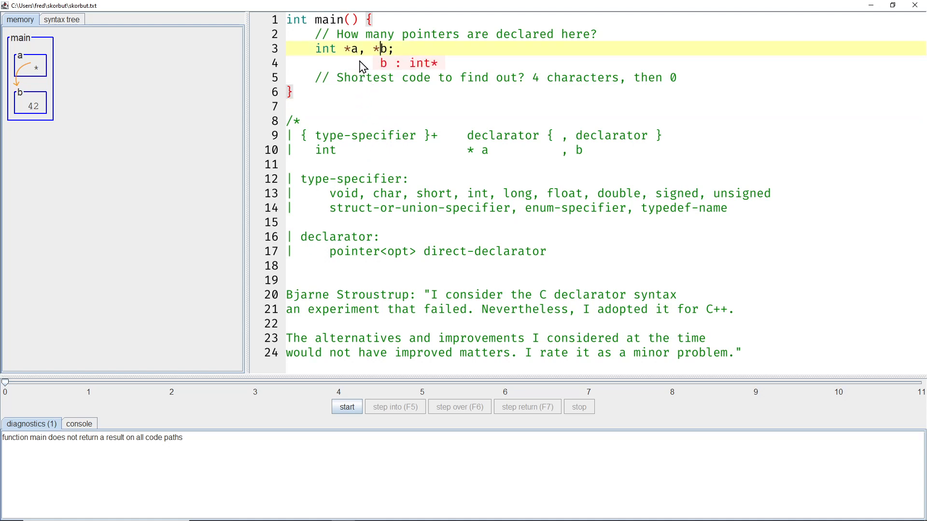
{"action": "mouse_move", "coordinate": [358, 116]}
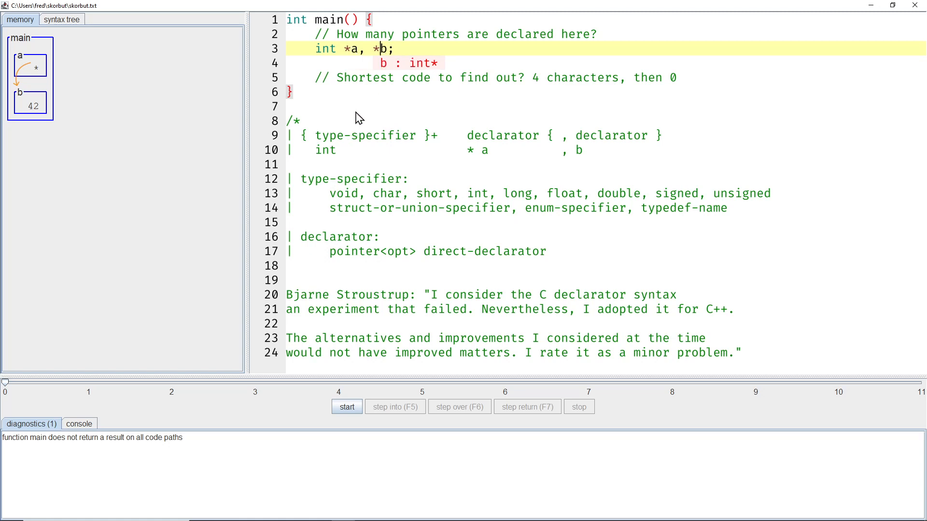